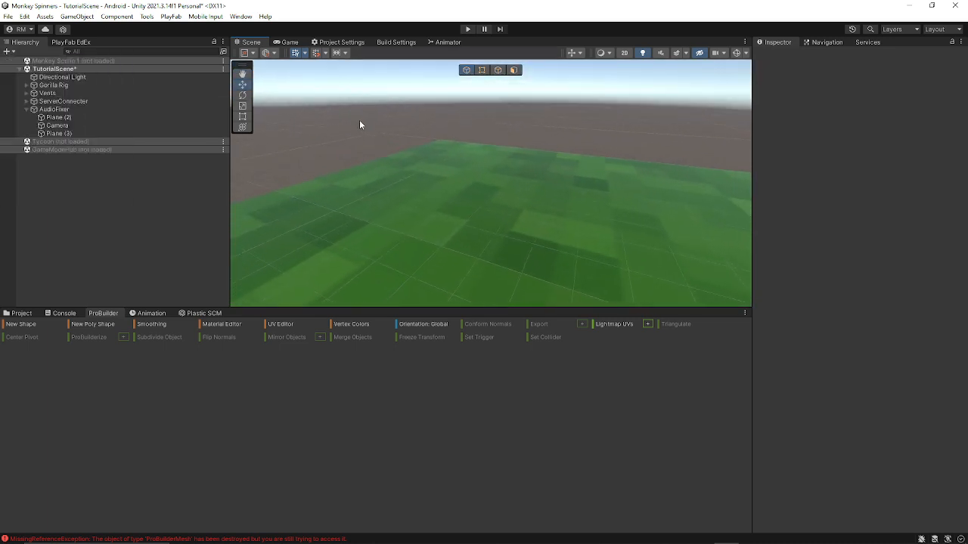
# Bring up the Window menu listing editor windows to reach Package Manager
pyautogui.click(32, 163)
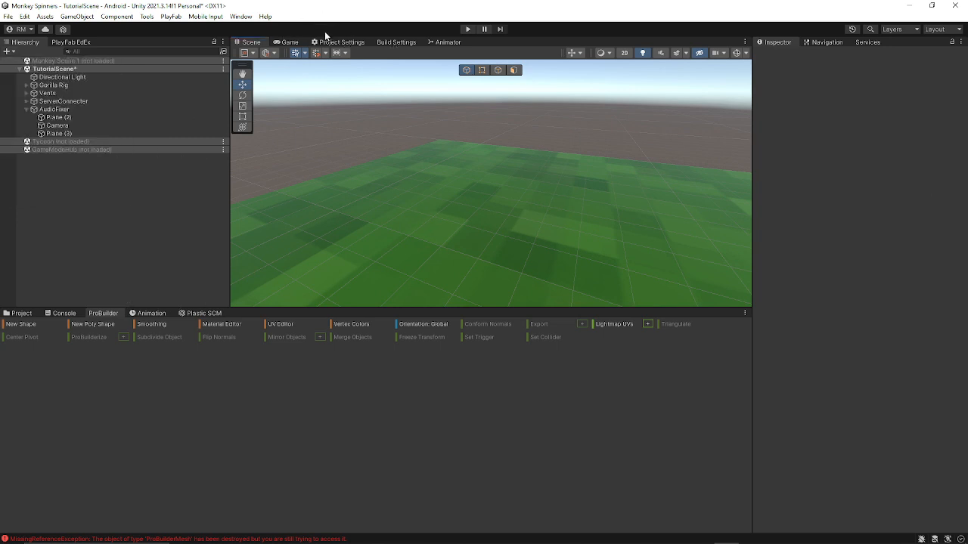
pyautogui.click(242, 16)
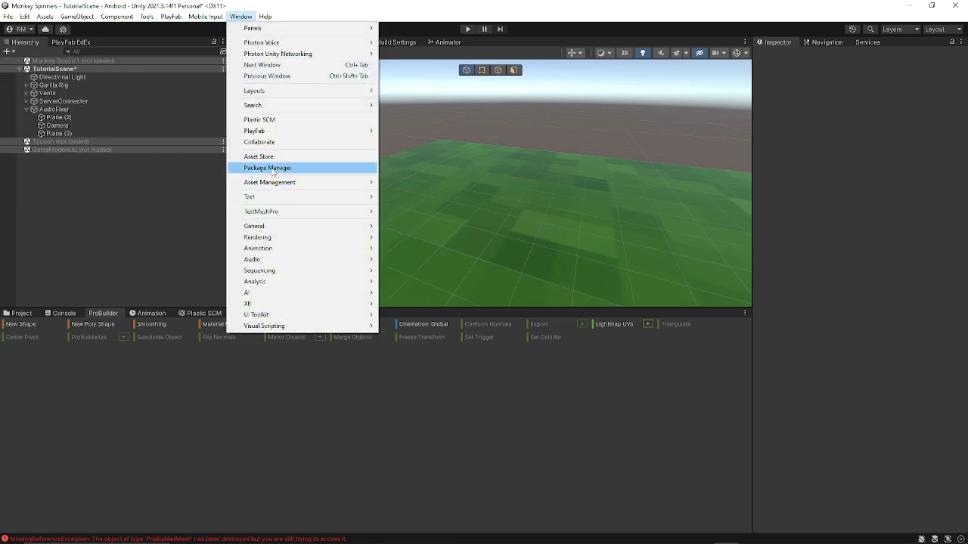
# Check ProBuilder 5.0.6 is installed in Package Manager, then close it
pyautogui.click(266, 166)
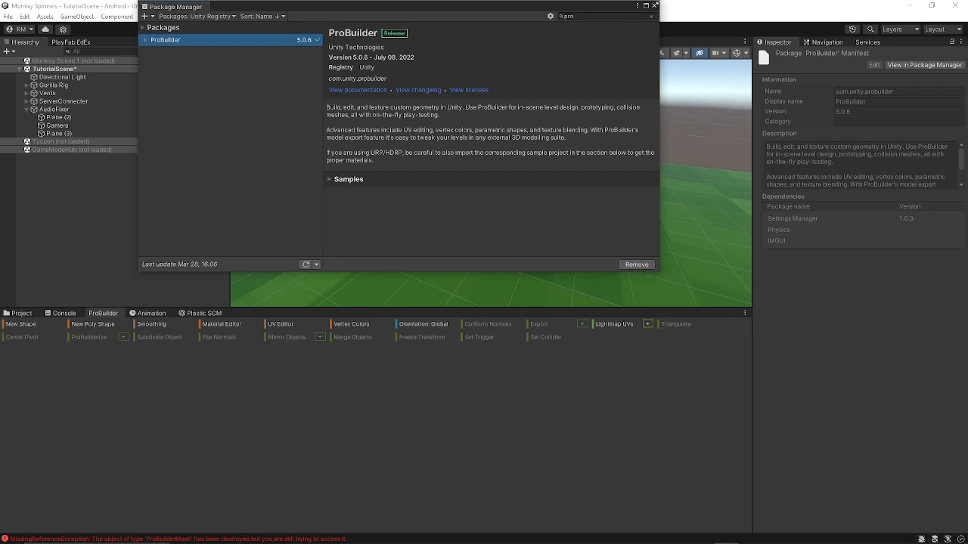
pyautogui.click(649, 16)
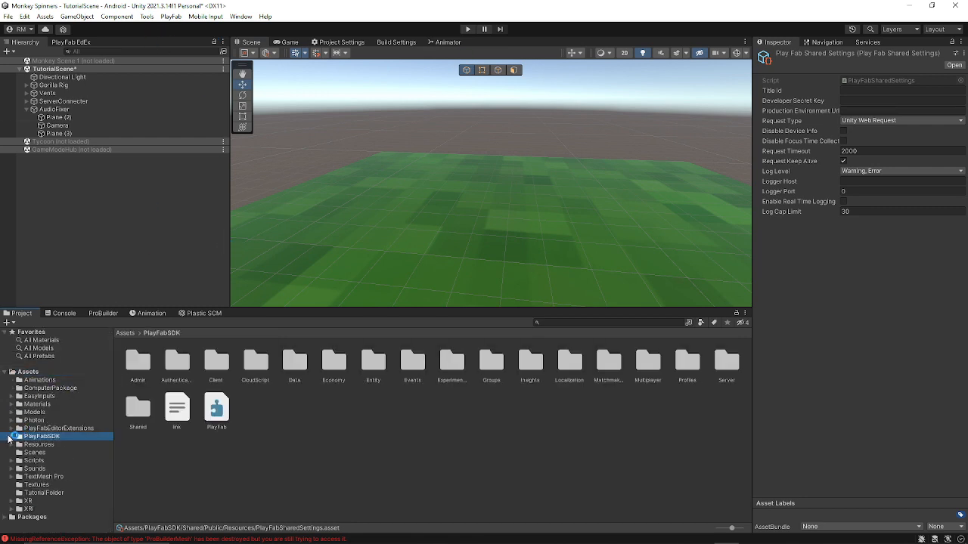
pyautogui.click(149, 15)
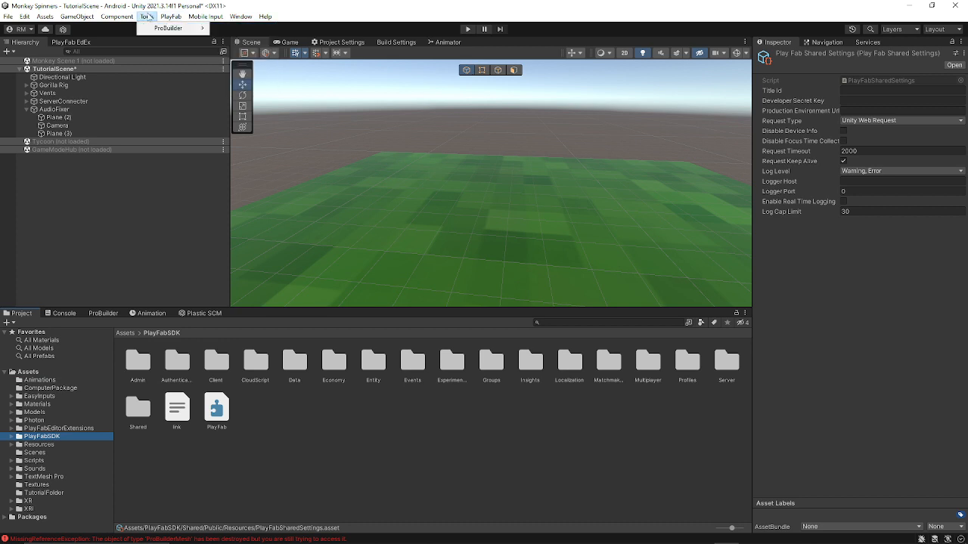
pyautogui.click(241, 16)
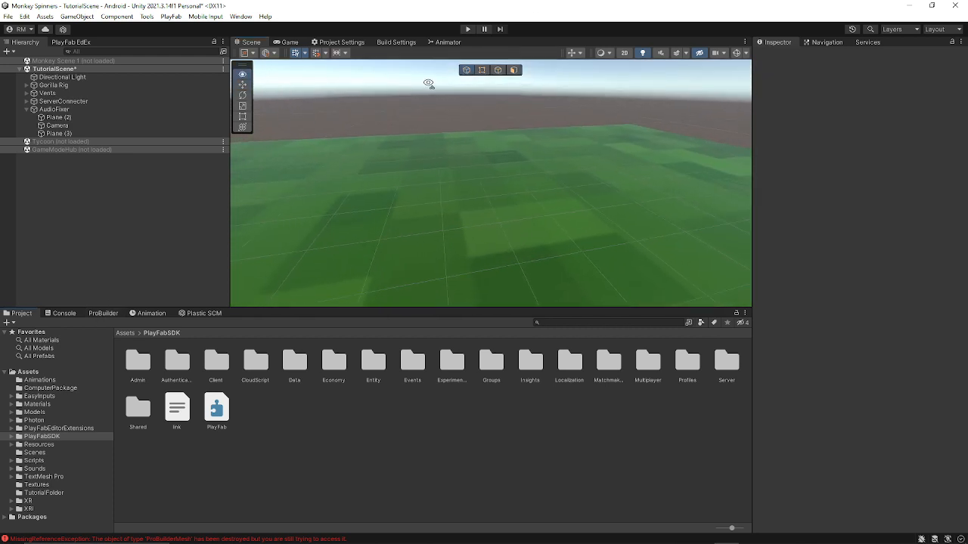
# Create a ProBuilder cube and enlarge it into a large room-sized box over the ground
pyautogui.click(8, 52)
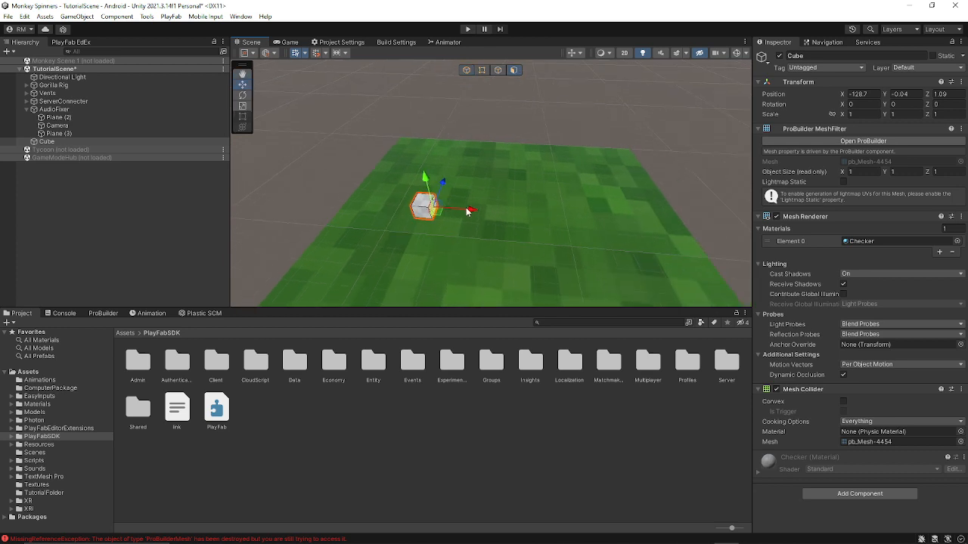
pyautogui.moveTo(474, 210); pyautogui.dragTo(526, 263)
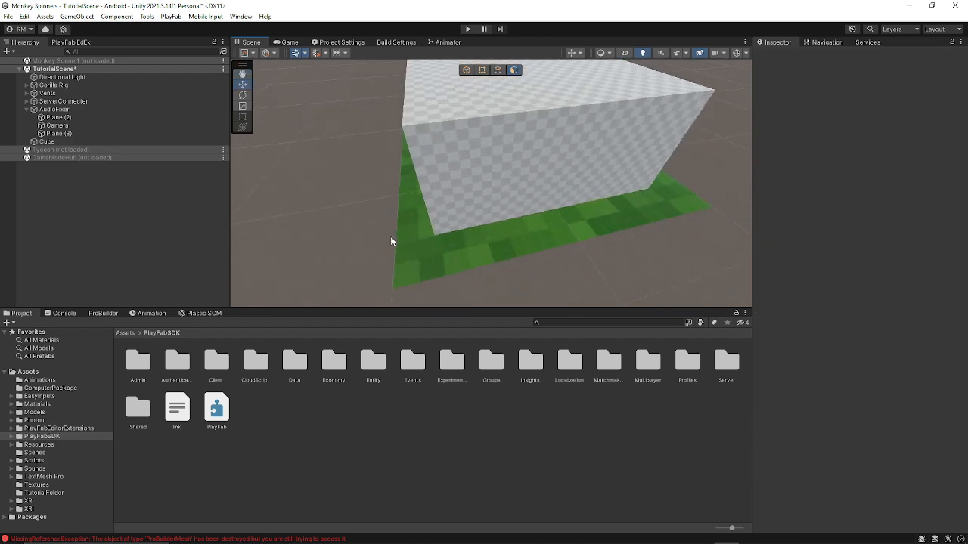
pyautogui.click(59, 133)
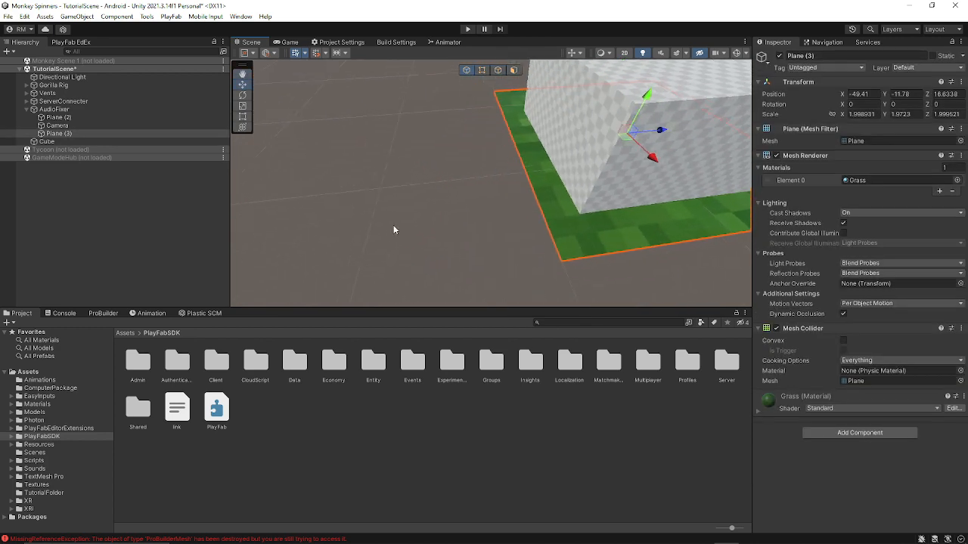
pyautogui.click(47, 143)
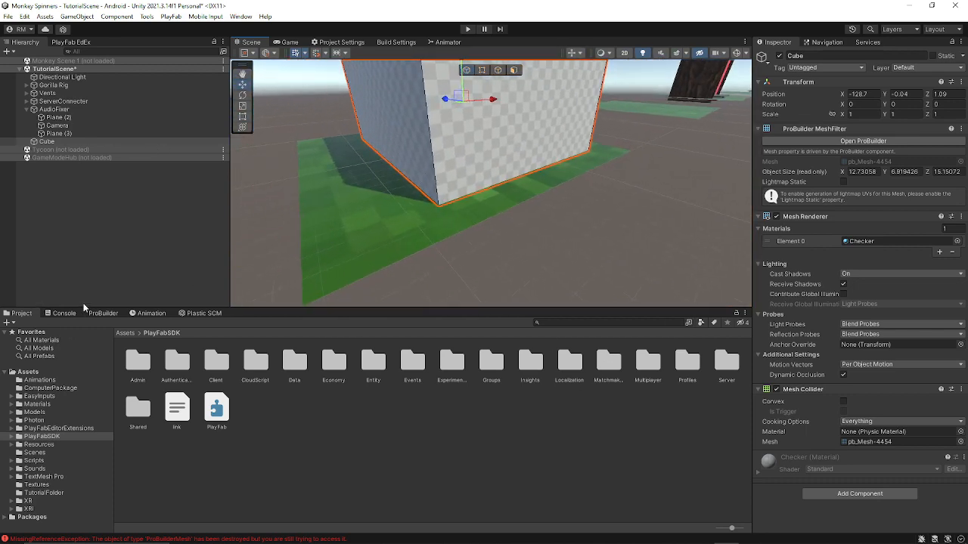
# Flip the big cube's normals inward so its walls show from inside
pyautogui.click(103, 313)
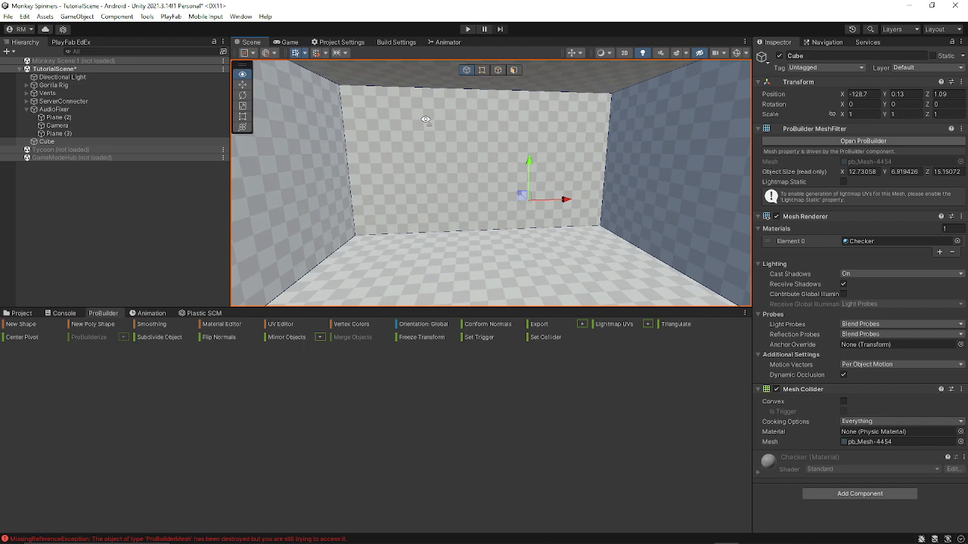
# Switch to face selection and bring up the ProBuilder shapes submenu from the Hierarchy
pyautogui.click(514, 69)
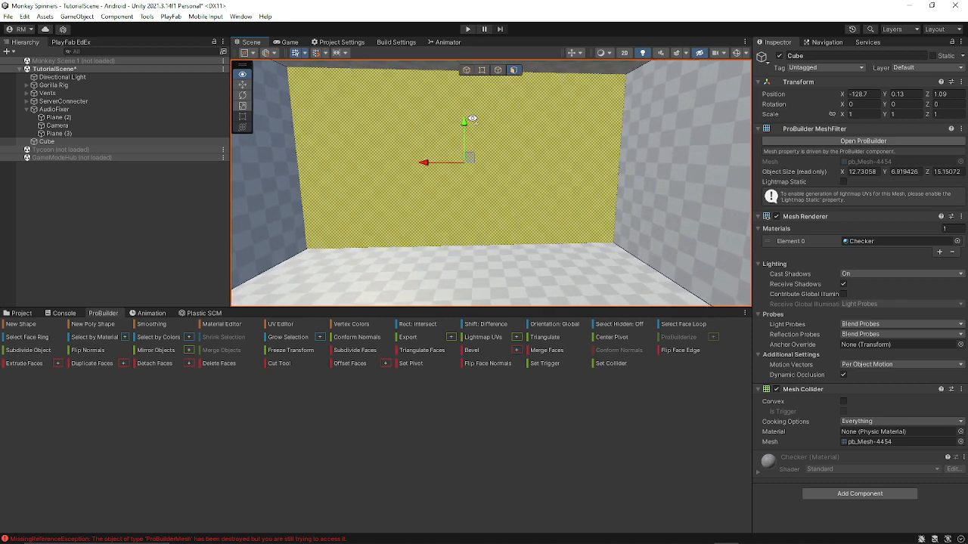
pyautogui.click(57, 134)
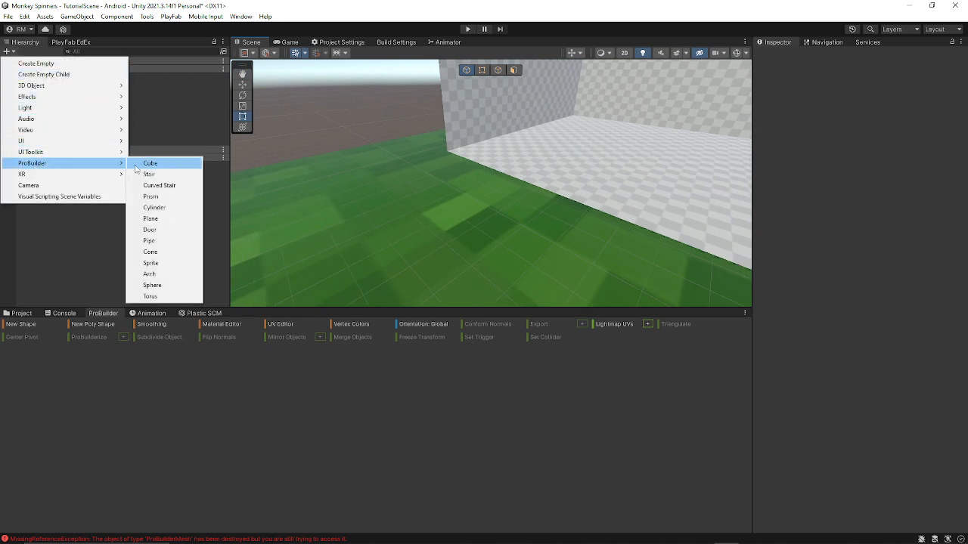
# Create a second ProBuilder cube and flatten it into a thin upright panel inside the room
pyautogui.click(151, 164)
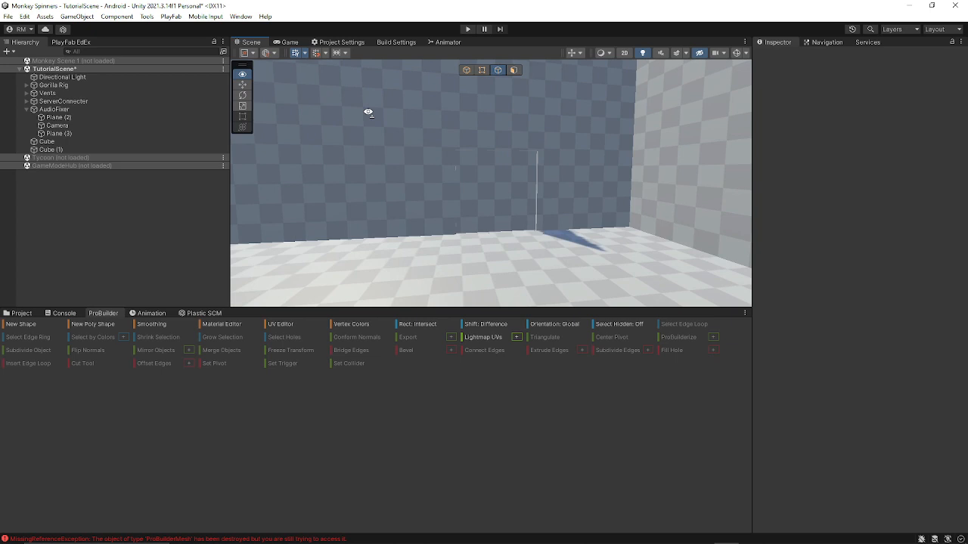
# Duplicate and scale thin cube pieces to frame an opening in the room's wall
pyautogui.click(45, 142)
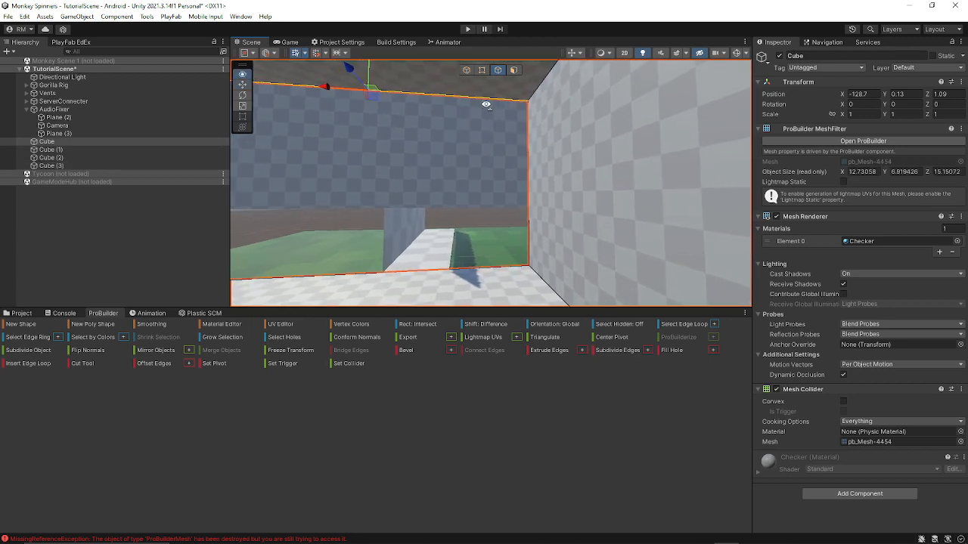
pyautogui.click(50, 165)
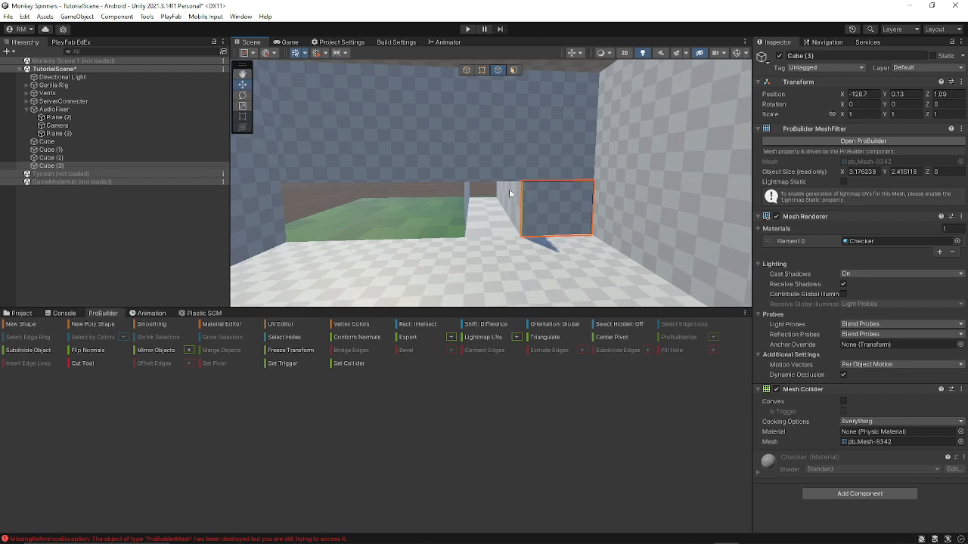
pyautogui.moveTo(548, 230)
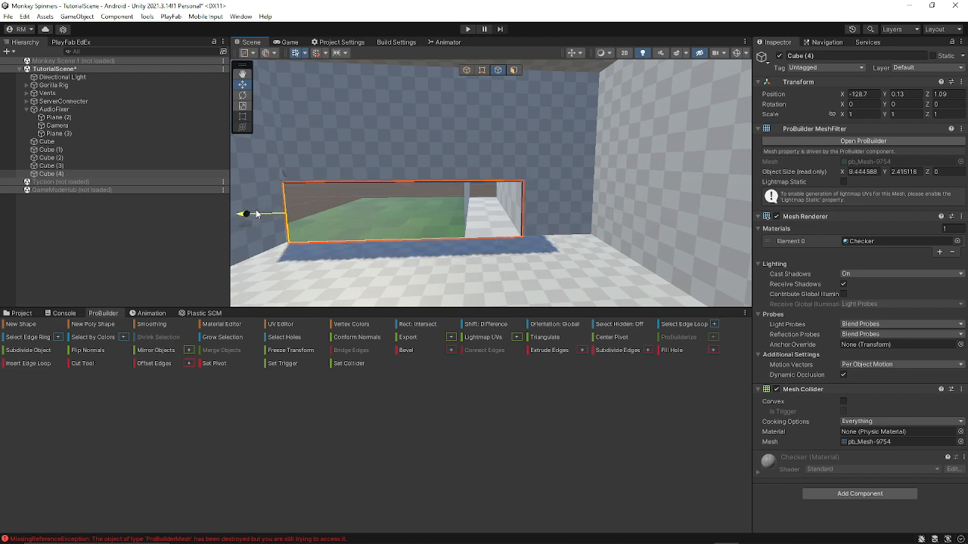
# Add a long cube piece stretching out through the wall opening as the corridor
pyautogui.click(556, 204)
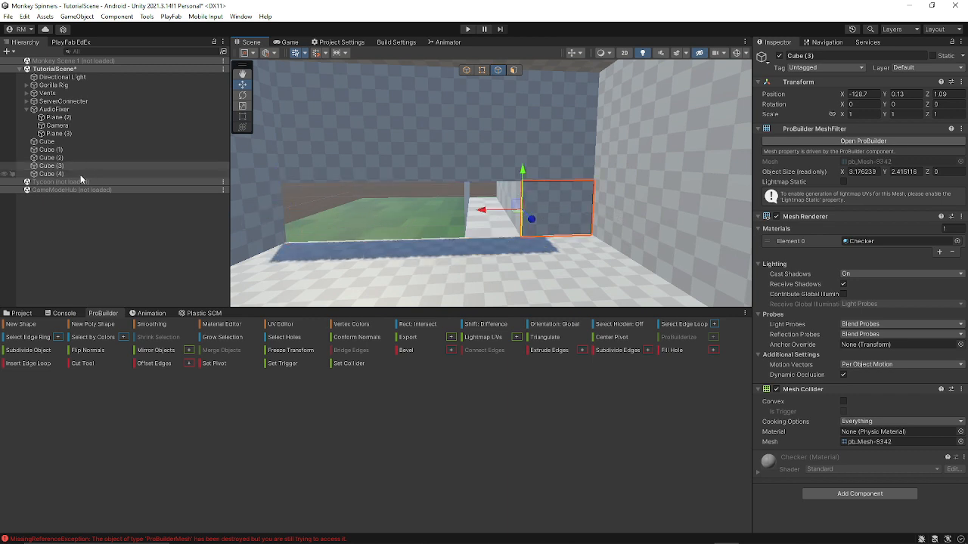
pyautogui.moveTo(149, 149)
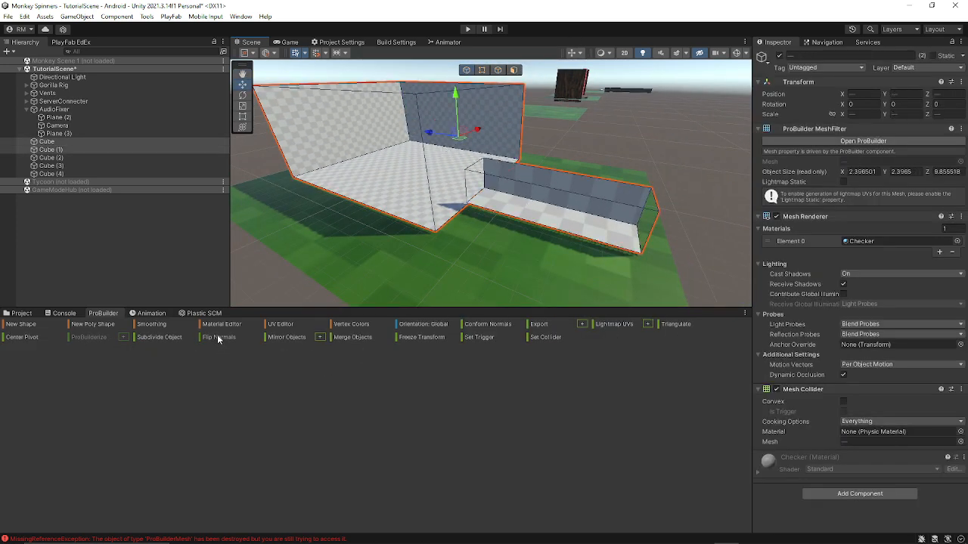
# Flip the normals of the room and corridor pieces so they show from outside
pyautogui.click(218, 335)
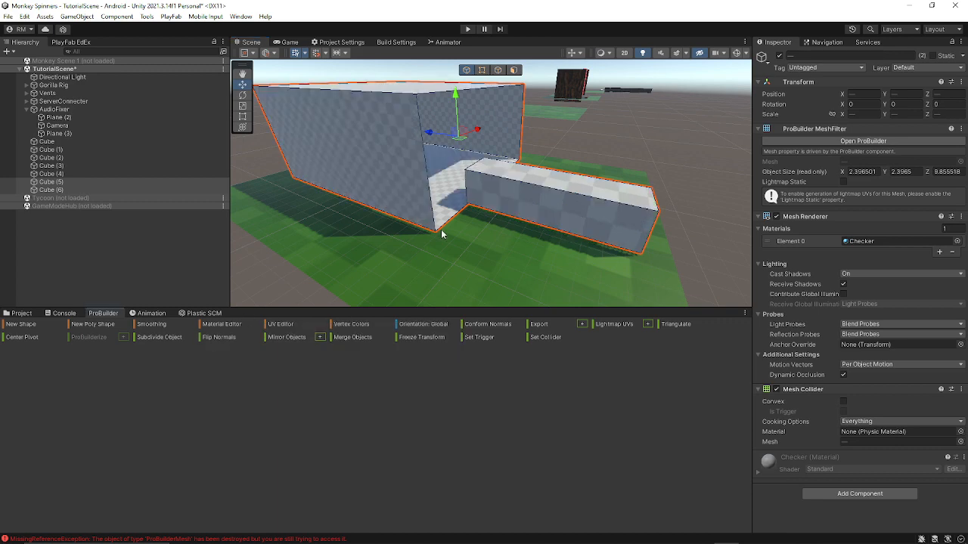